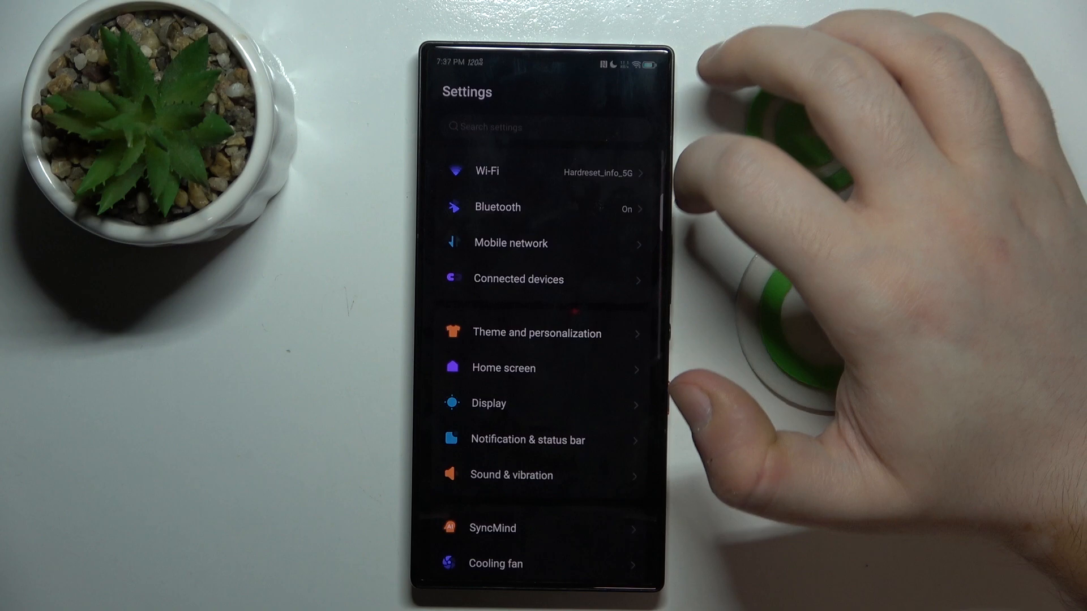
- Go to the System and update page from the main Settings list
scroll("down", 3)
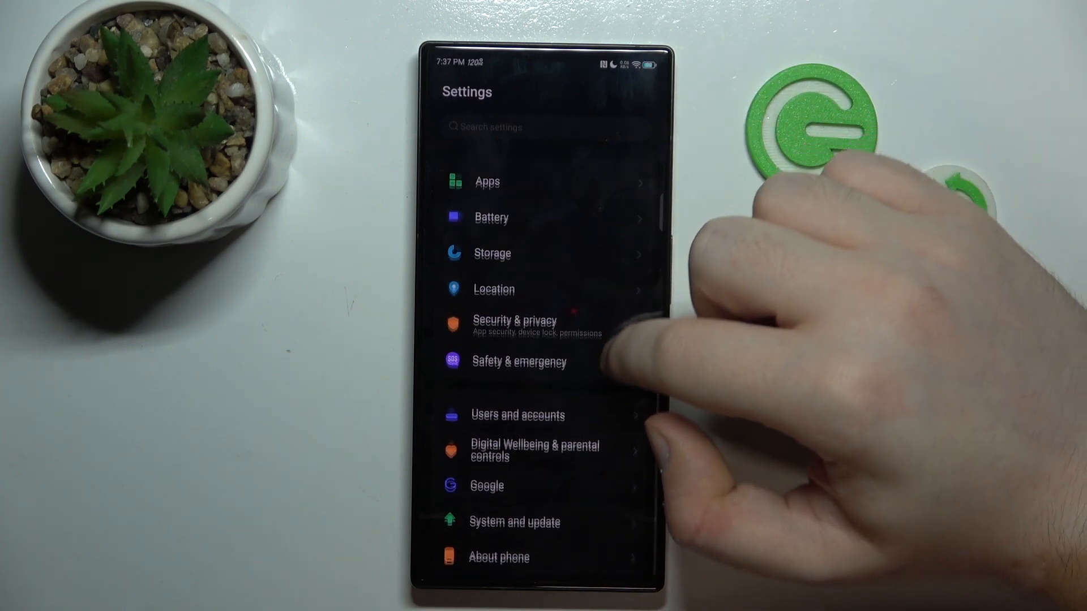
left_click(515, 522)
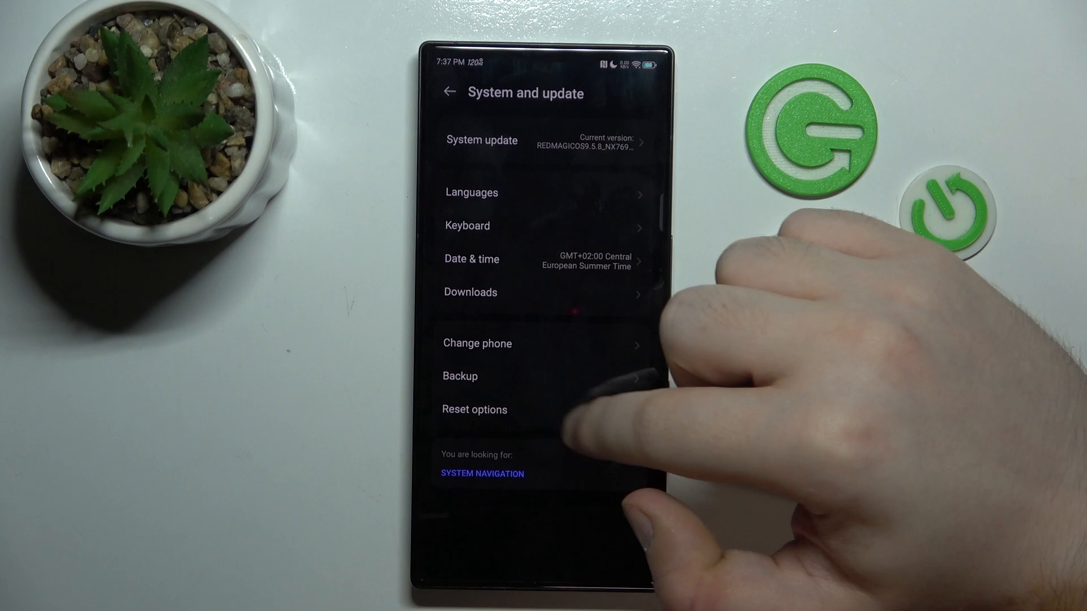
- Choose Erase all data (factory reset) under Reset options and reach the final warning
left_click(475, 410)
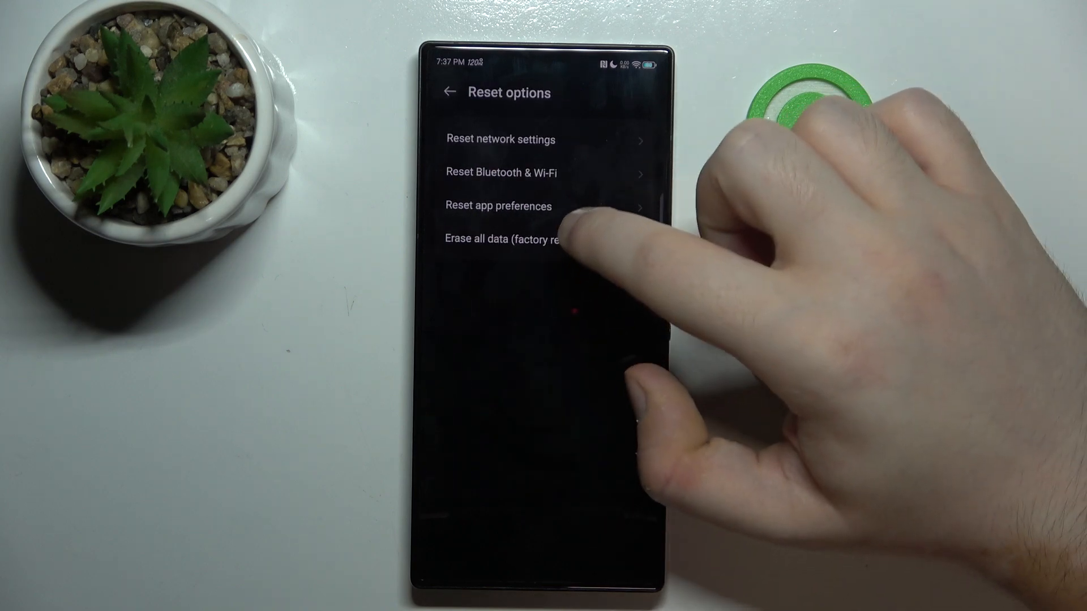
left_click(513, 240)
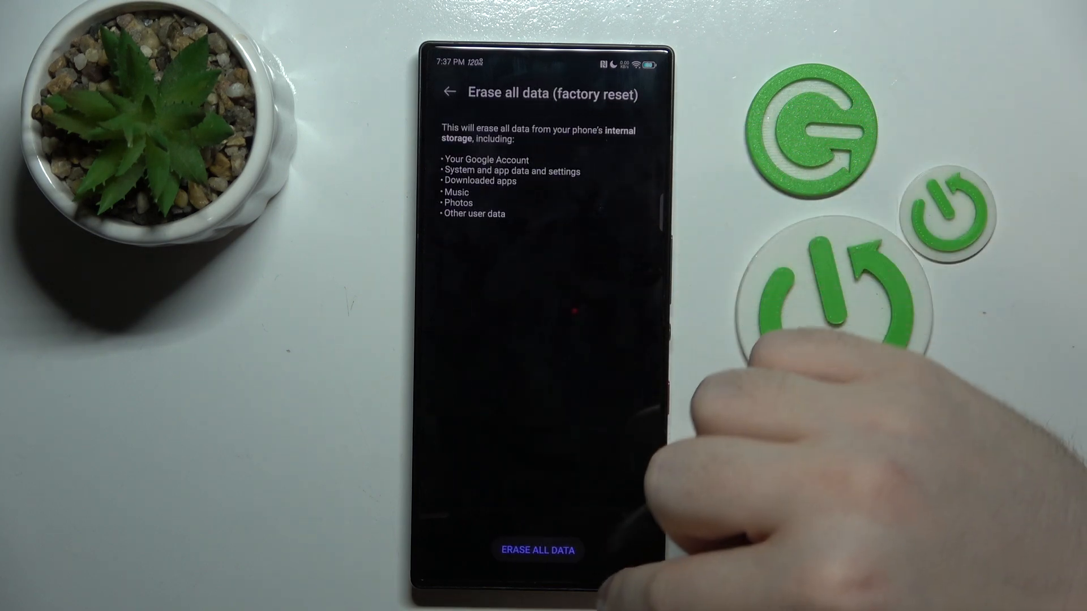
left_click(539, 549)
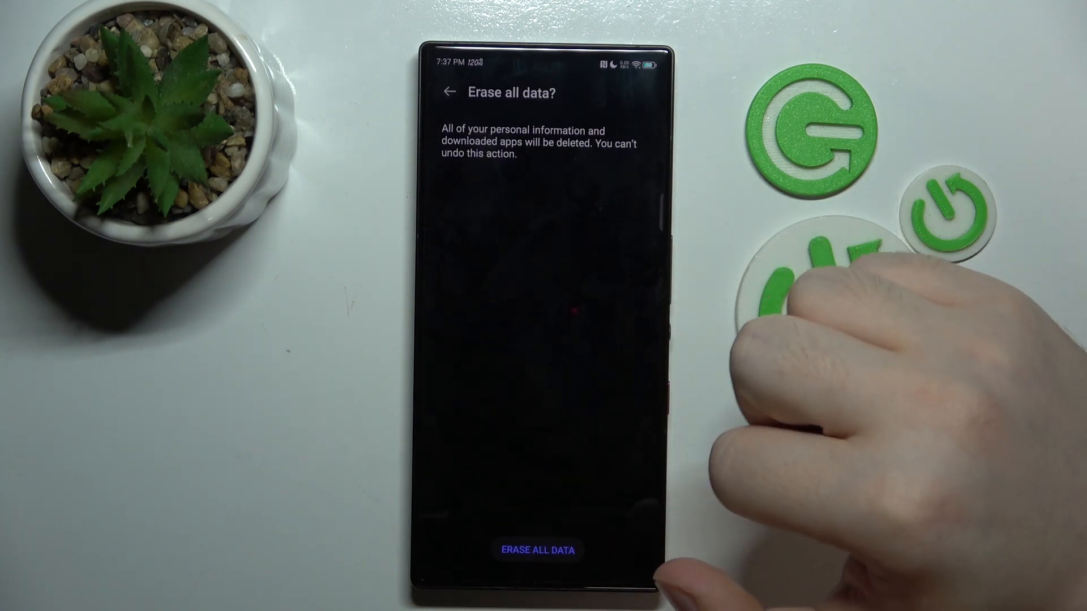
- Confirm ERASE ALL DATA so the phone reboots to the Hi there welcome screen
left_click(540, 550)
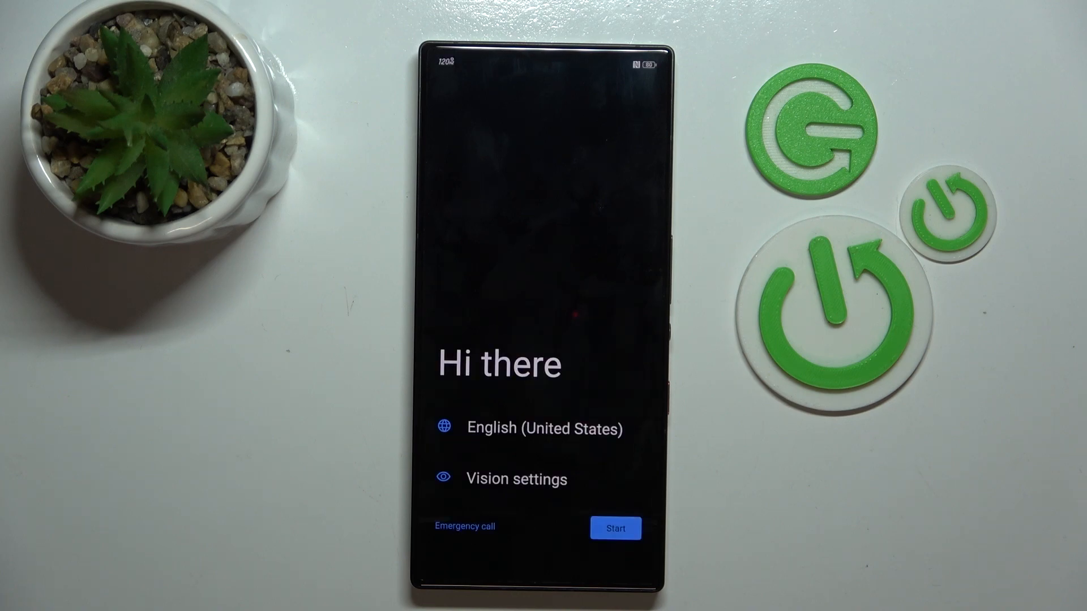